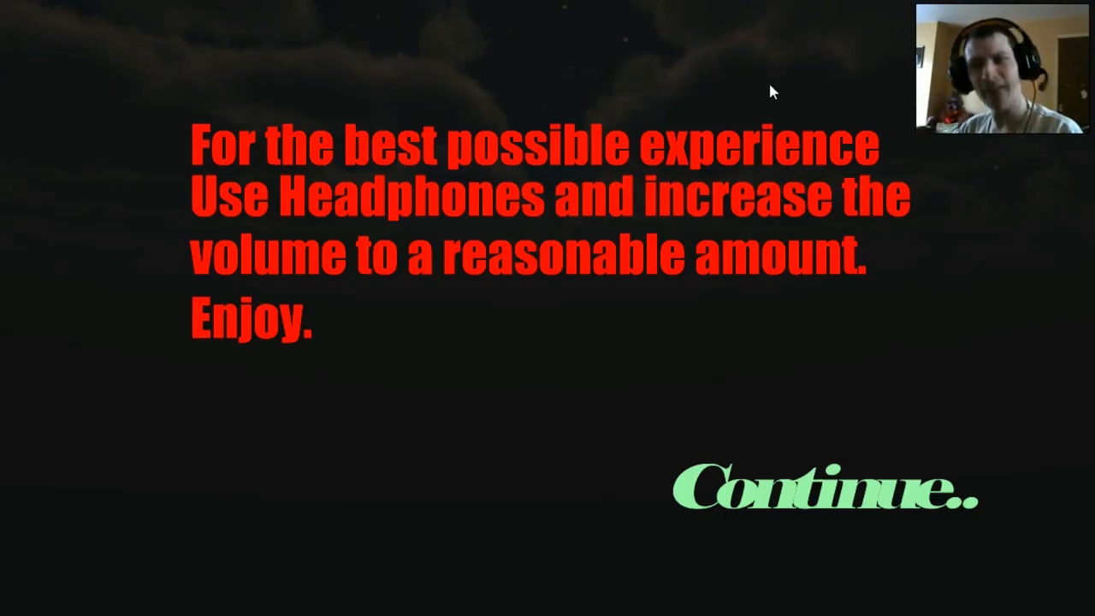
{"action": "left_click", "coordinate": [826, 492]}
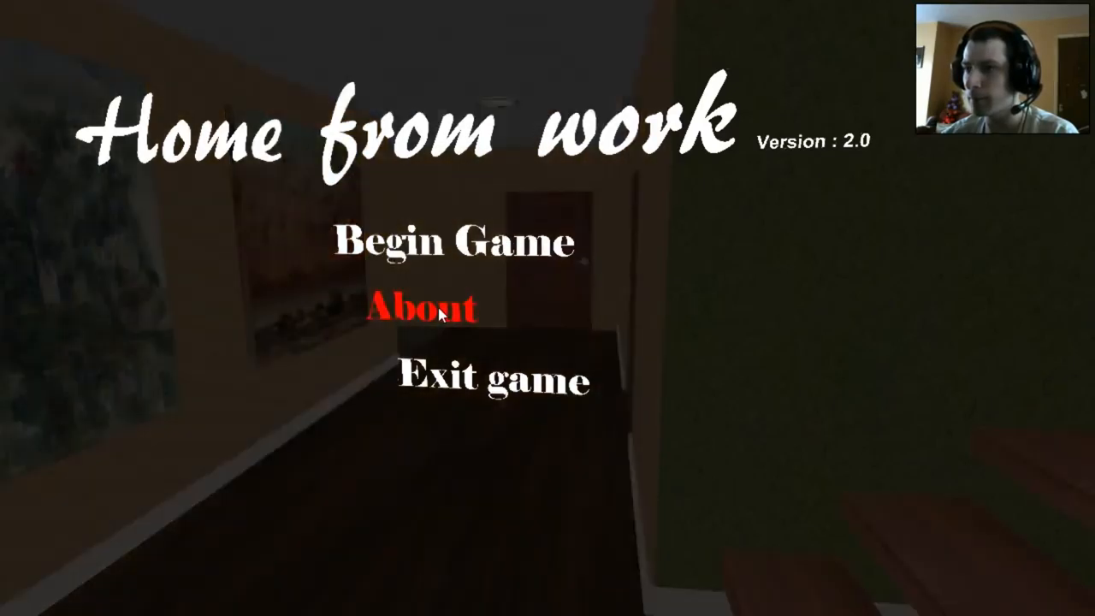
{"action": "left_click", "coordinate": [421, 308]}
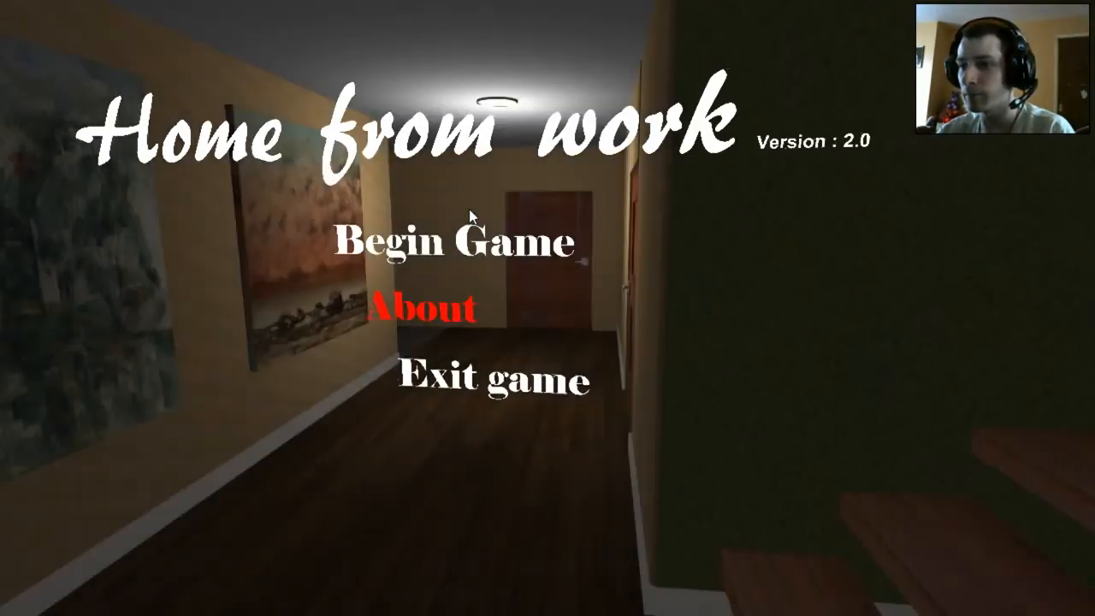
{"action": "left_click", "coordinate": [452, 241]}
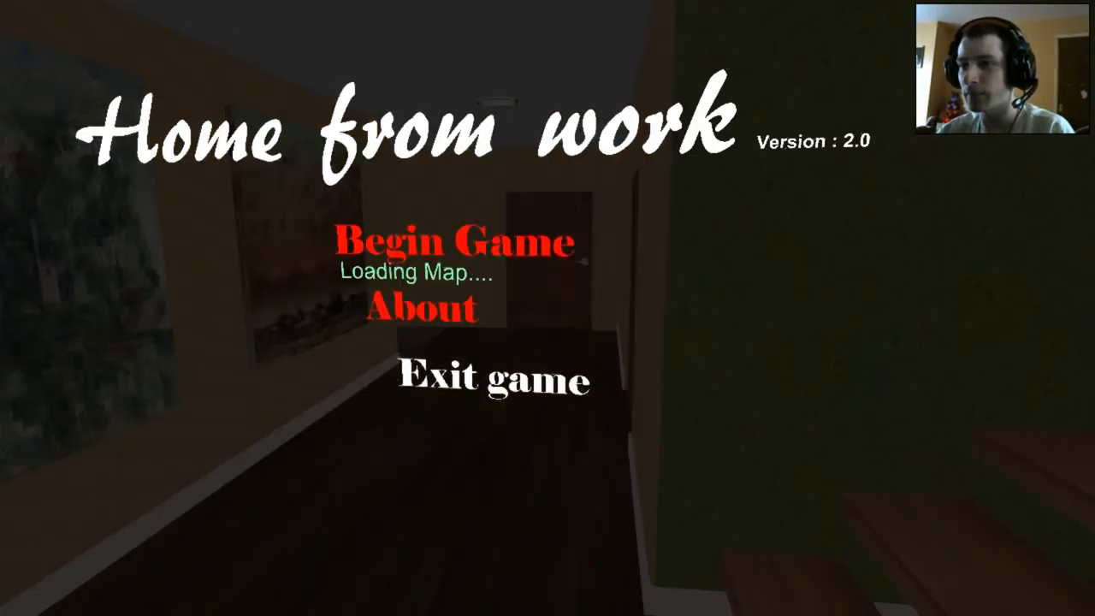
{"action": "left_click", "coordinate": [448, 241]}
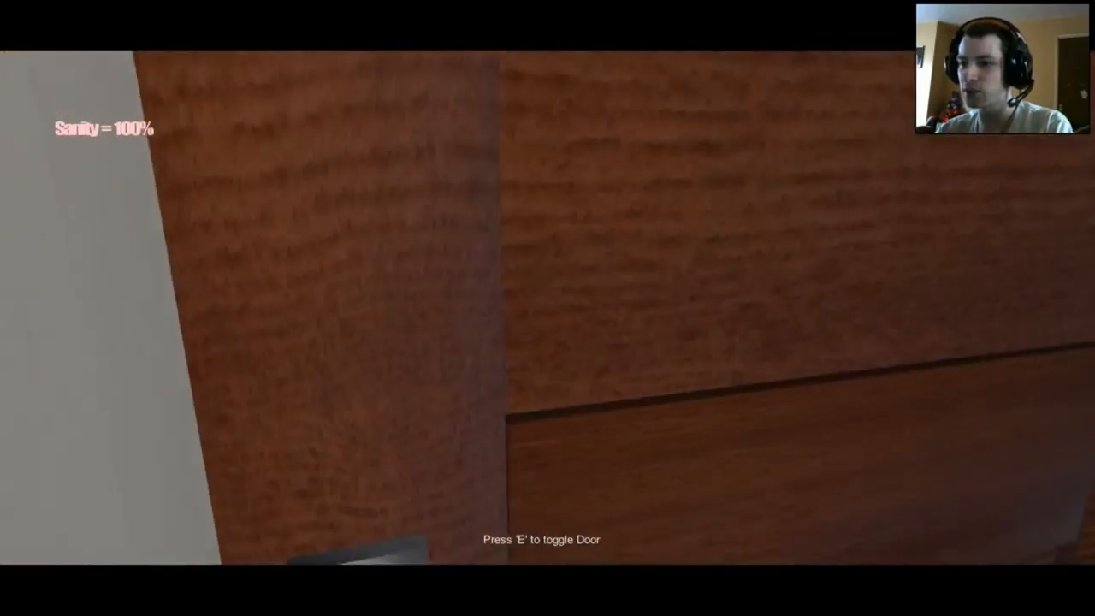
{"action": "key", "text": "e"}
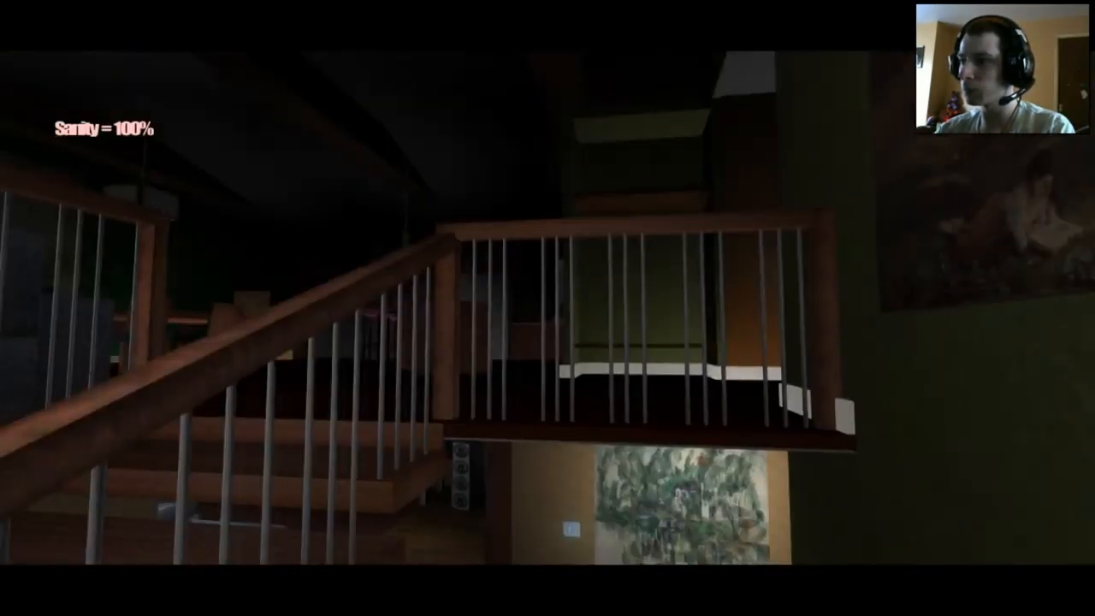
{"action": "mouse_move", "coordinate": [547, 308]}
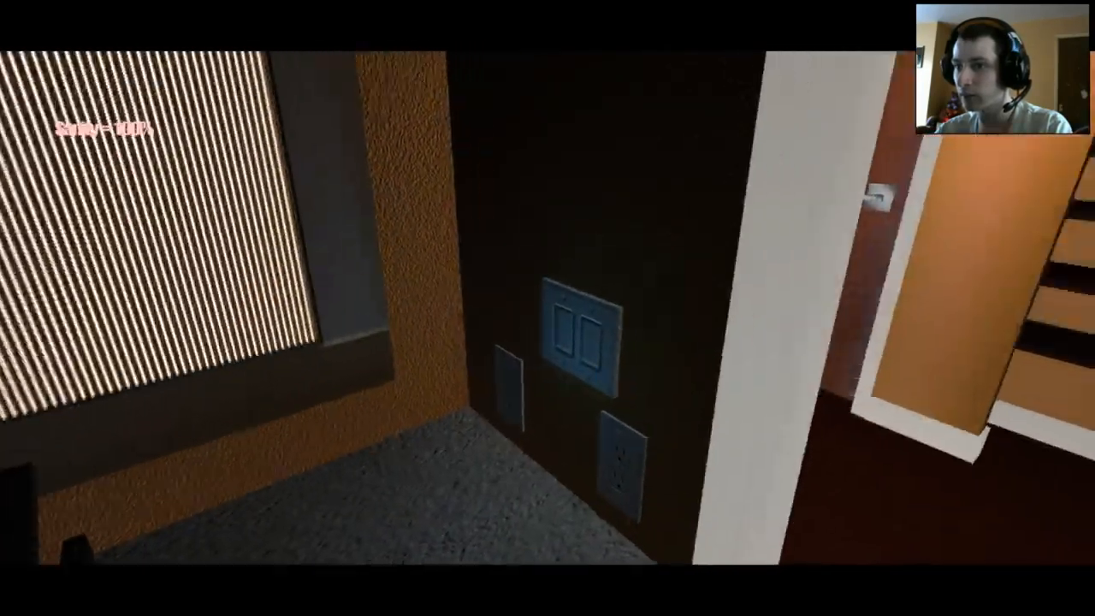
{"action": "mouse_move", "coordinate": [547, 308]}
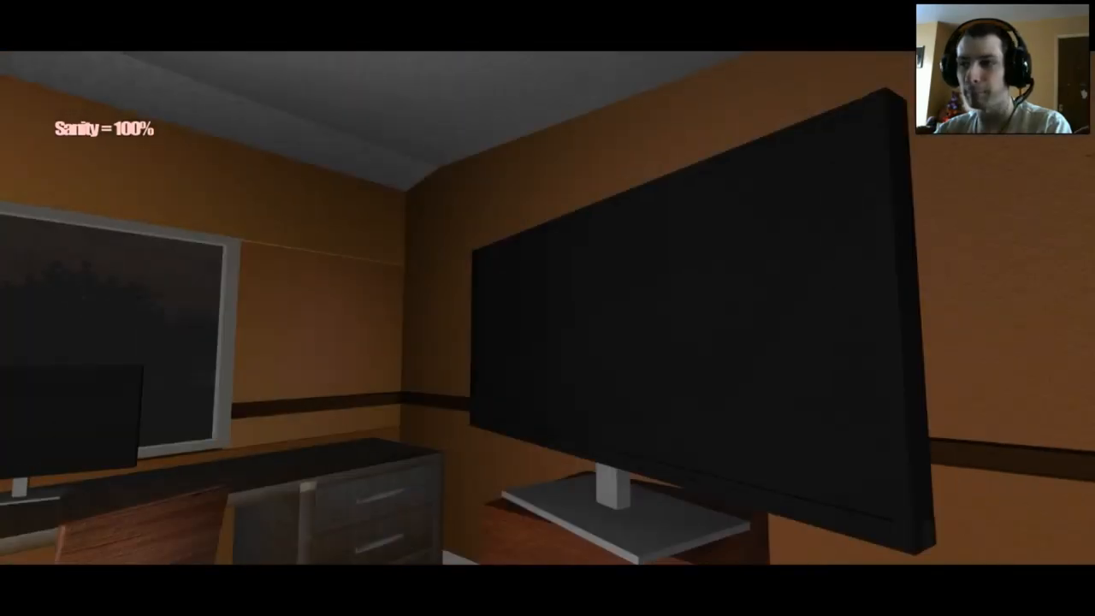
{"action": "mouse_move", "coordinate": [548, 308]}
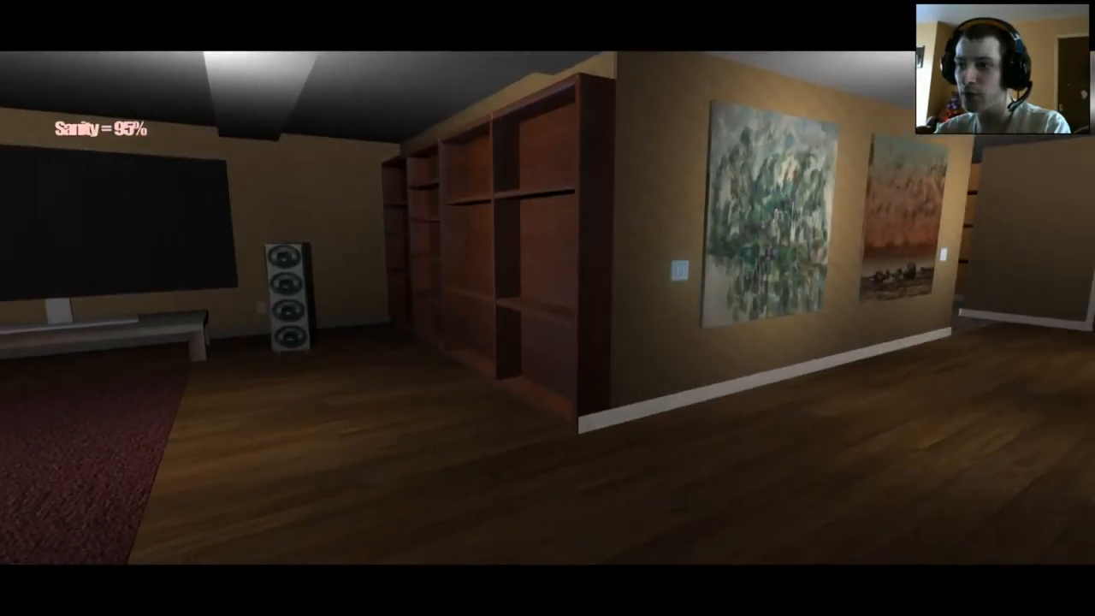
{"action": "mouse_move", "coordinate": [547, 308]}
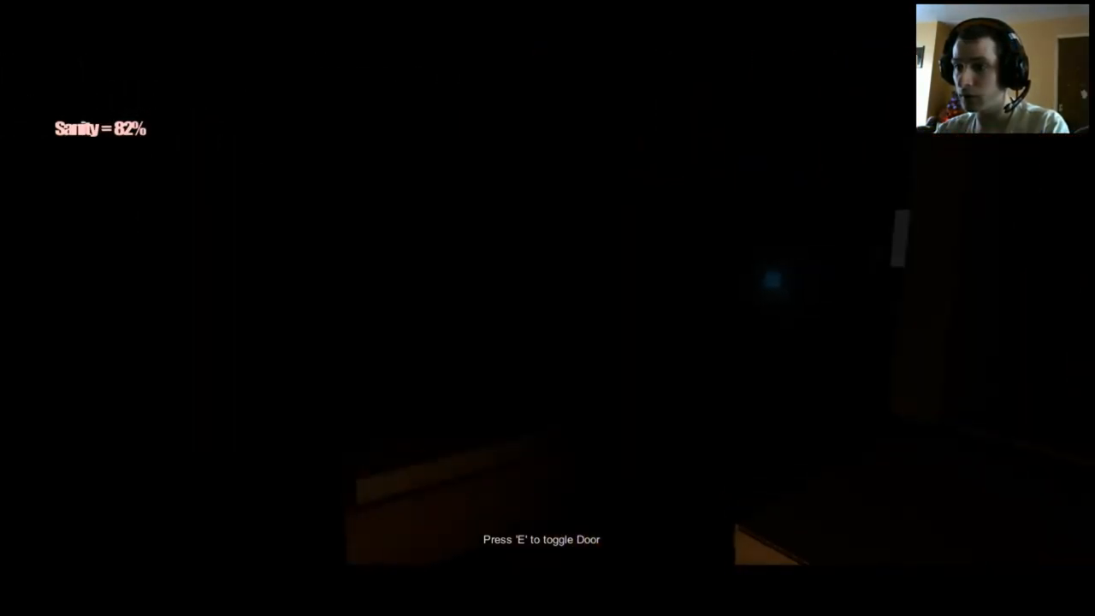
{"action": "key", "text": "e"}
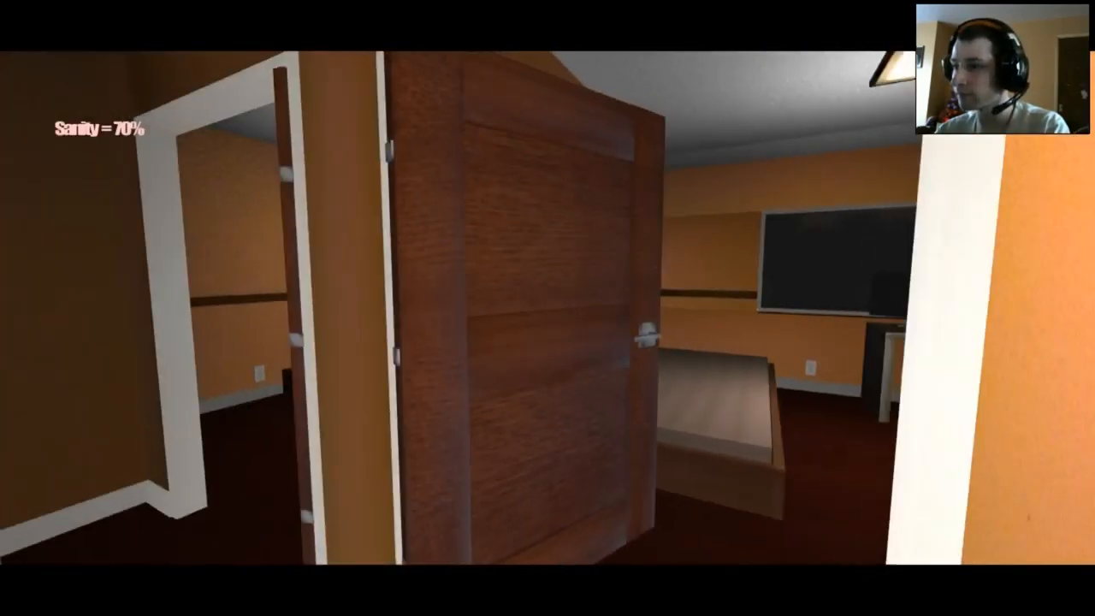
{"action": "mouse_move", "coordinate": [547, 308]}
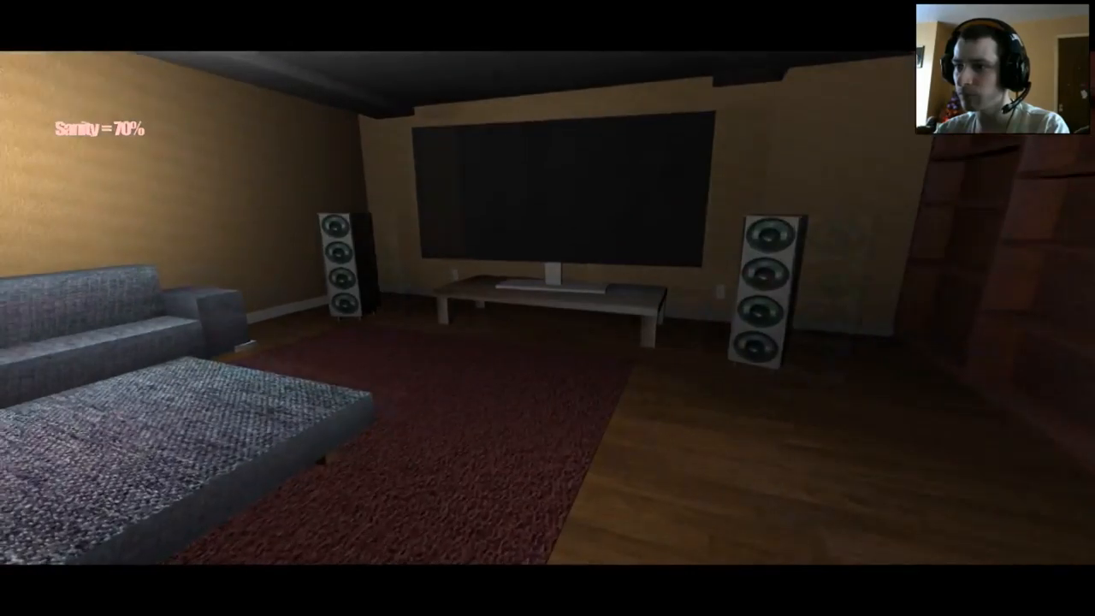
{"action": "mouse_move", "coordinate": [548, 308]}
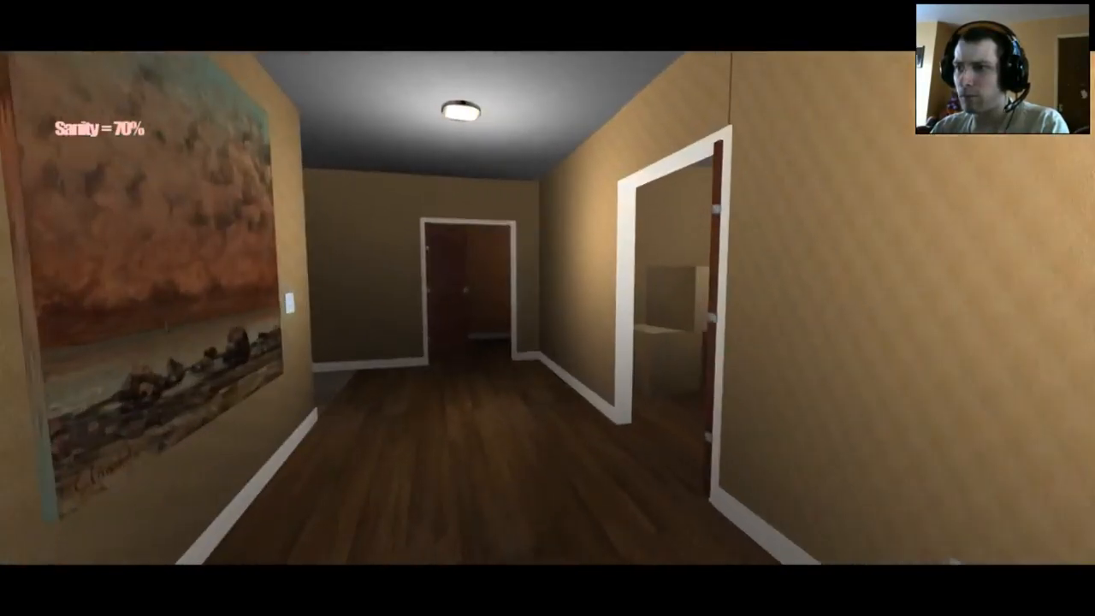
{"action": "mouse_move", "coordinate": [547, 308]}
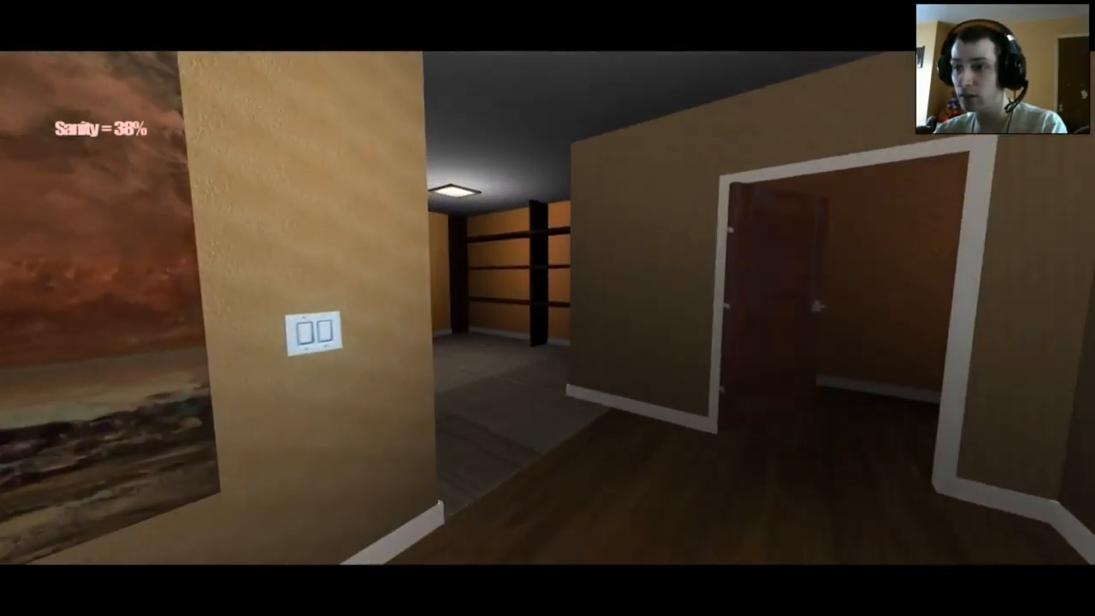
{"action": "mouse_move", "coordinate": [547, 308]}
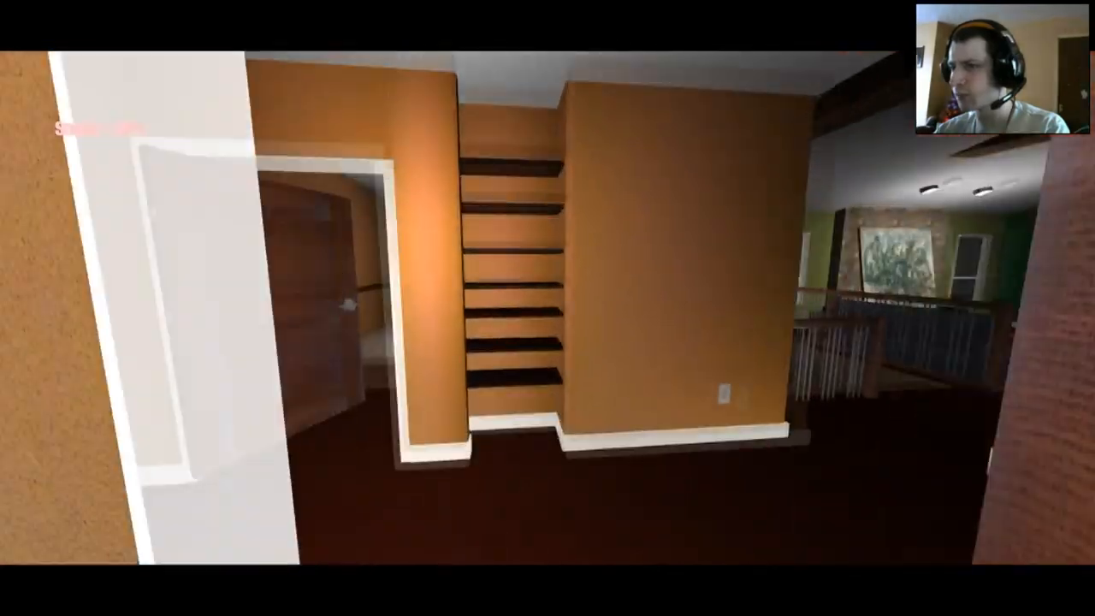
{"action": "mouse_move", "coordinate": [547, 308]}
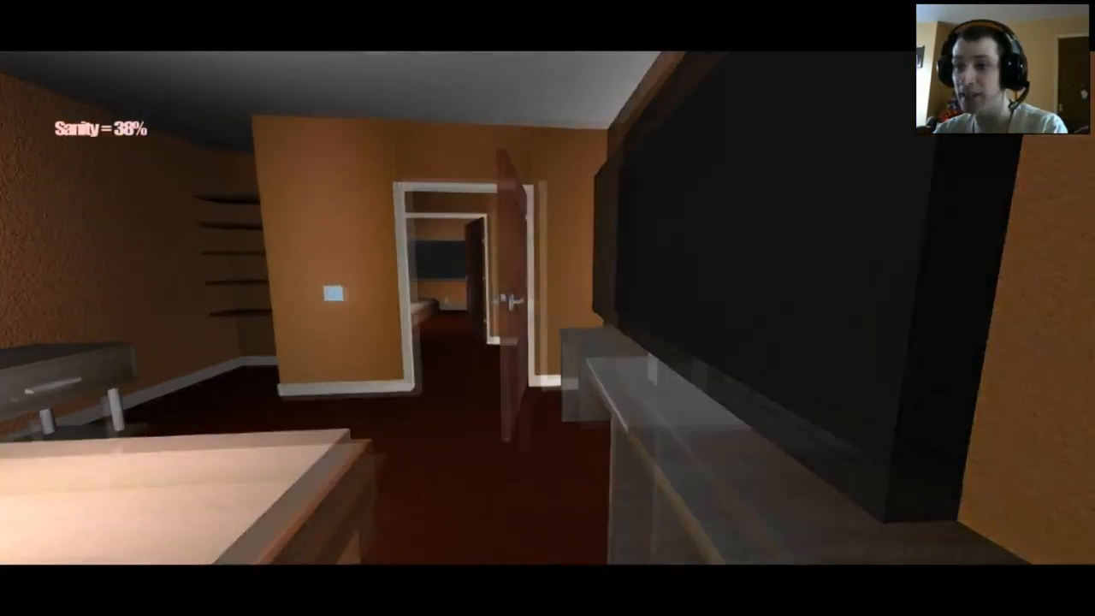
{"action": "mouse_move", "coordinate": [547, 308]}
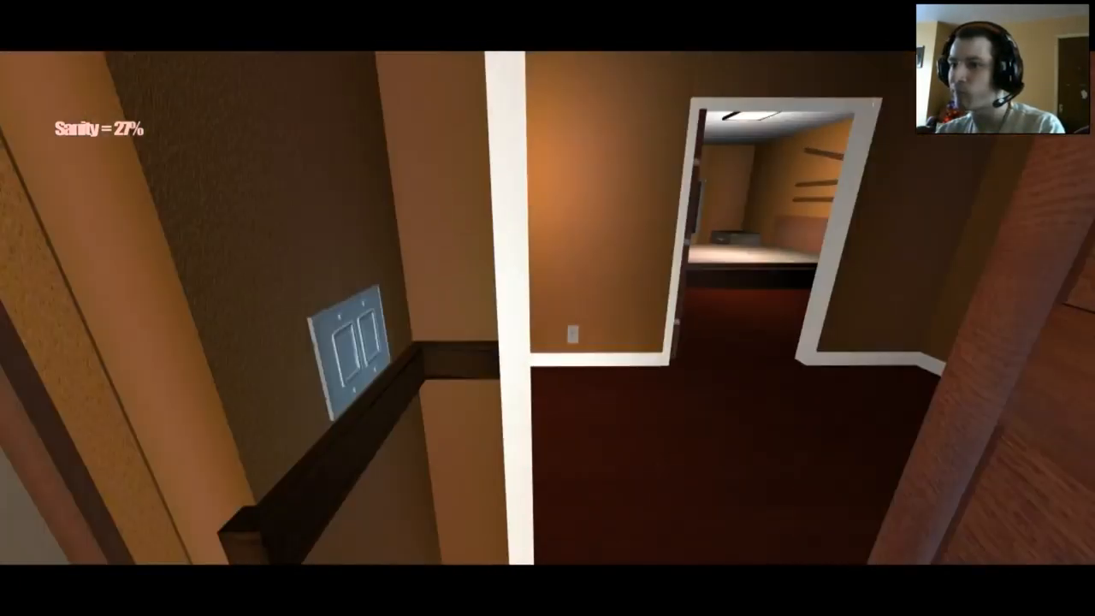
{"action": "mouse_move", "coordinate": [547, 308]}
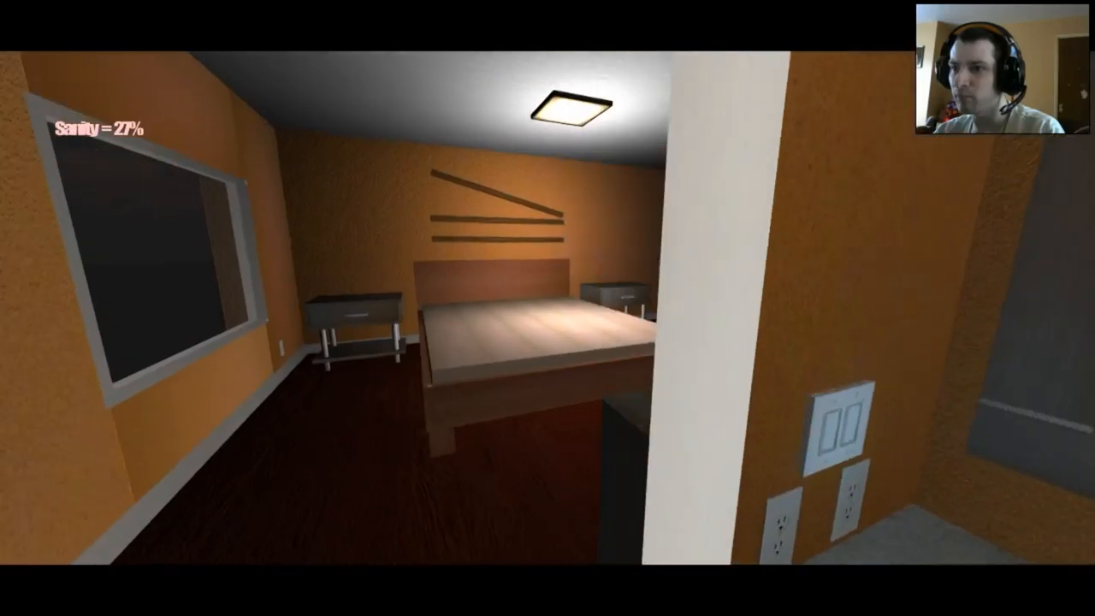
{"action": "mouse_move", "coordinate": [547, 308]}
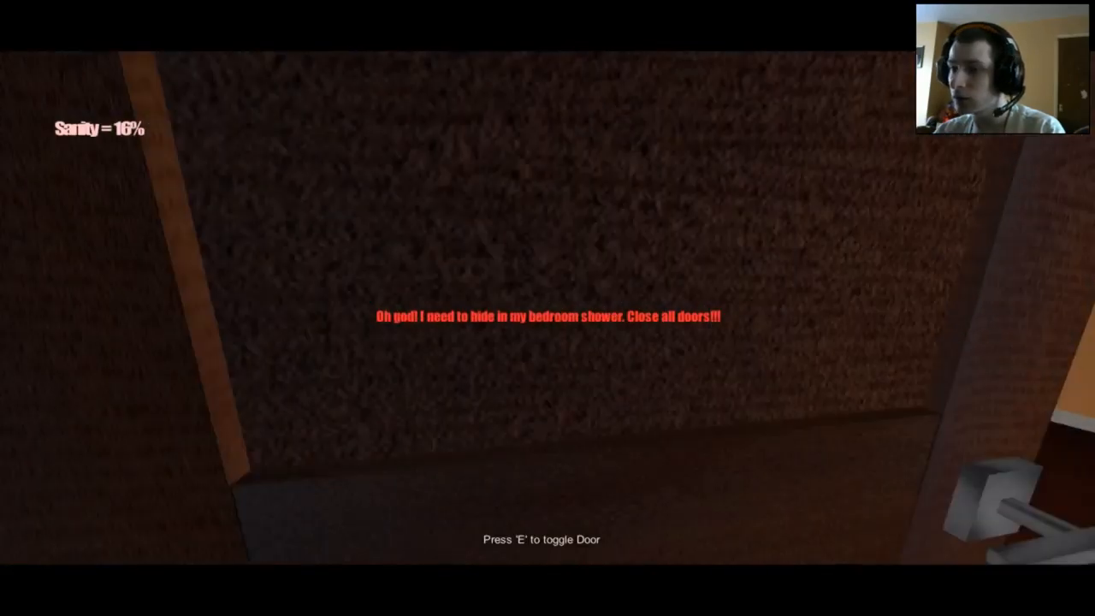
{"action": "key", "text": "e"}
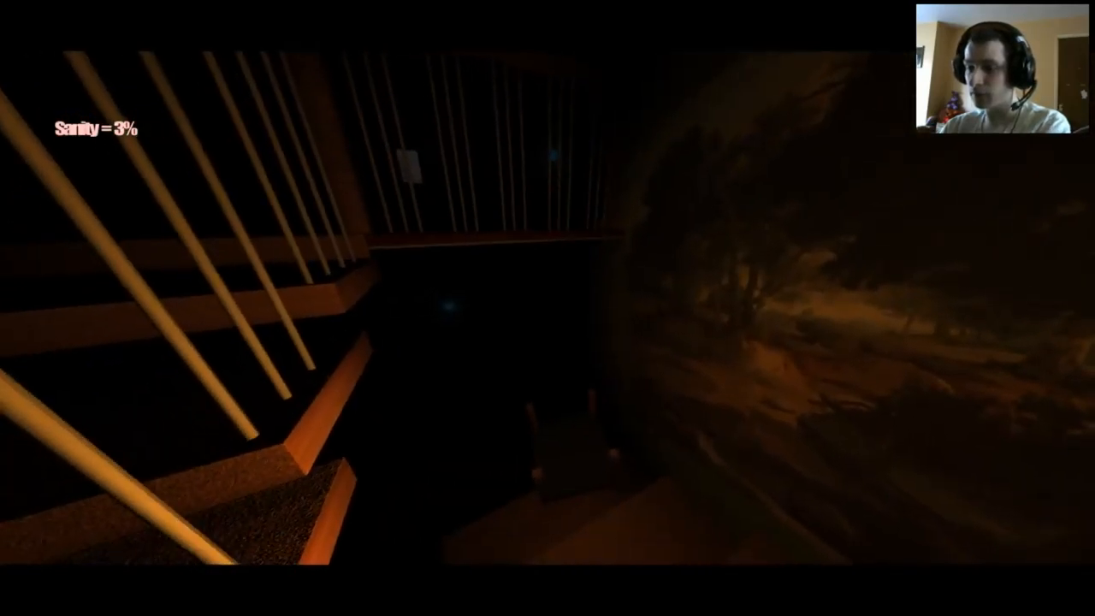
{"action": "mouse_move", "coordinate": [548, 307]}
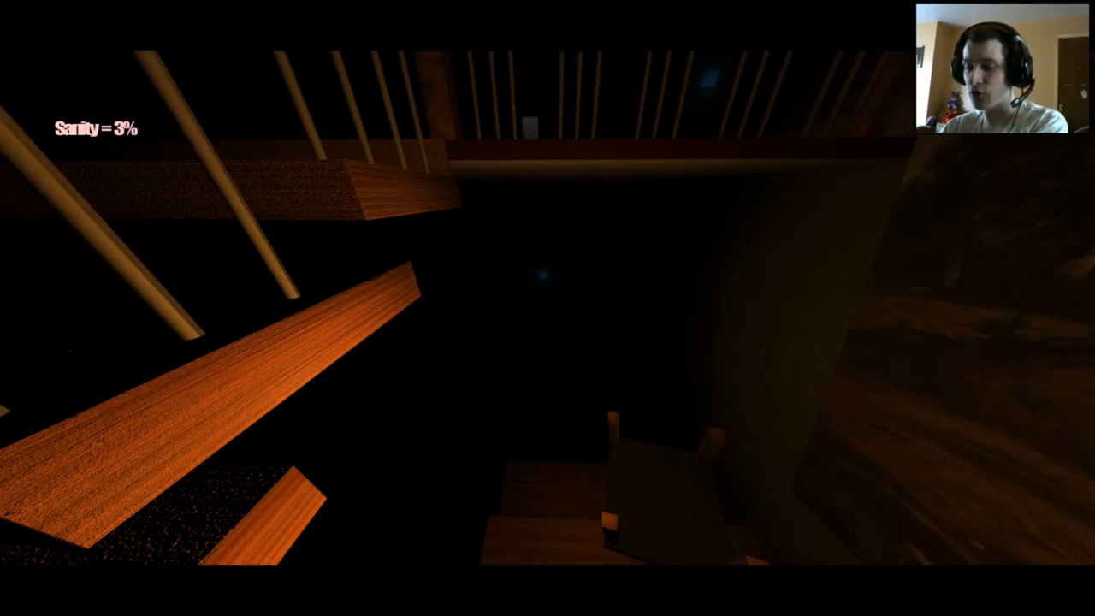